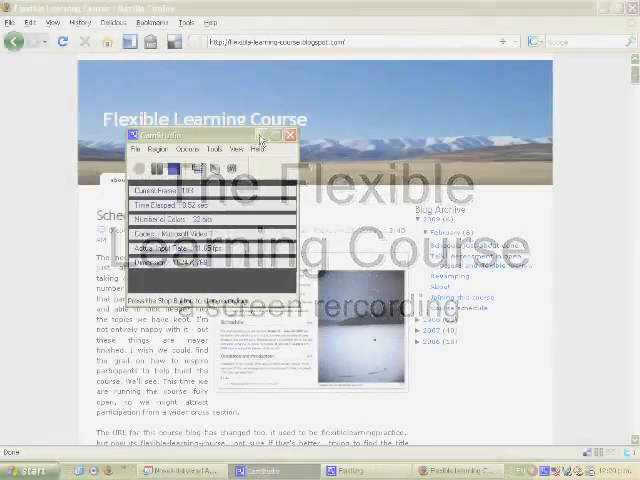
# Open the About / 'Joining this course' post on its own page and read down through it
pyautogui.click(284, 134)
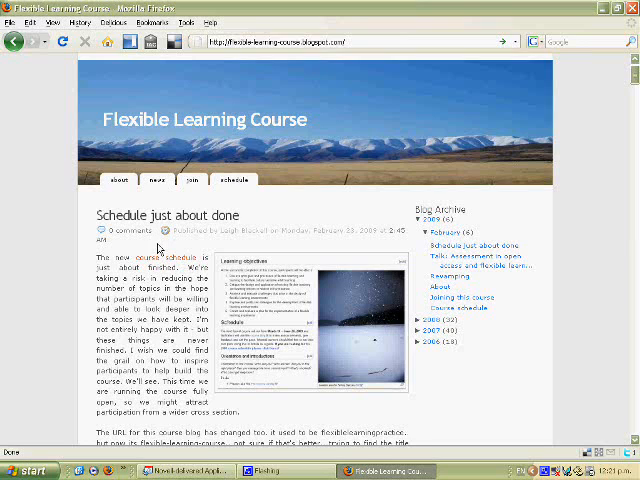
pyautogui.scroll(-3)
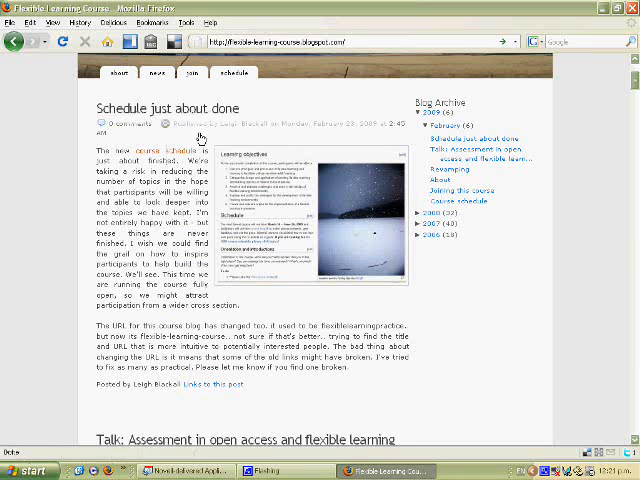
pyautogui.scroll(-3)
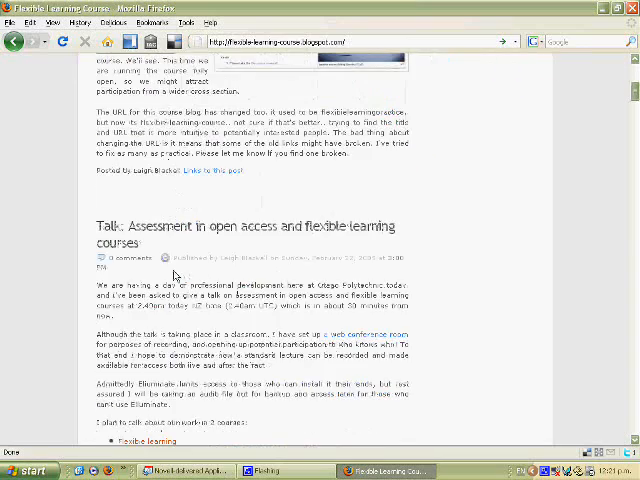
pyautogui.scroll(-3)
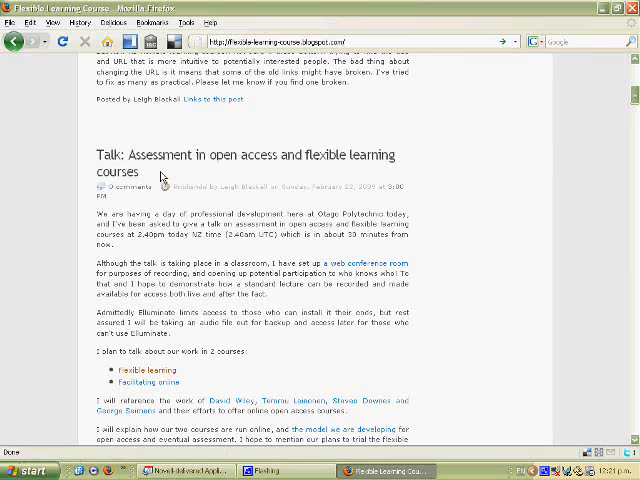
pyautogui.scroll(-3)
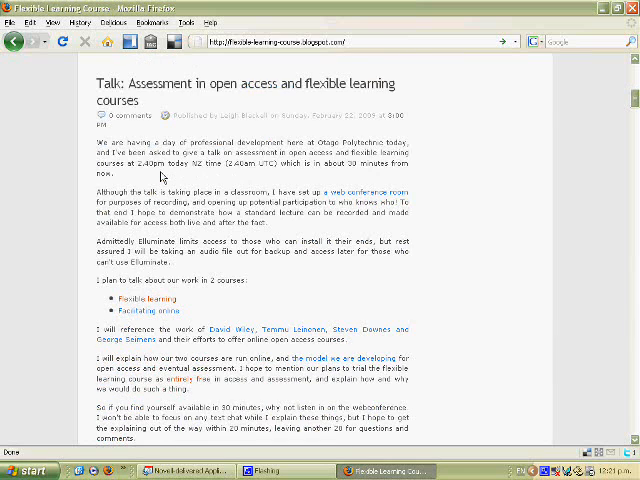
pyautogui.scroll(-3)
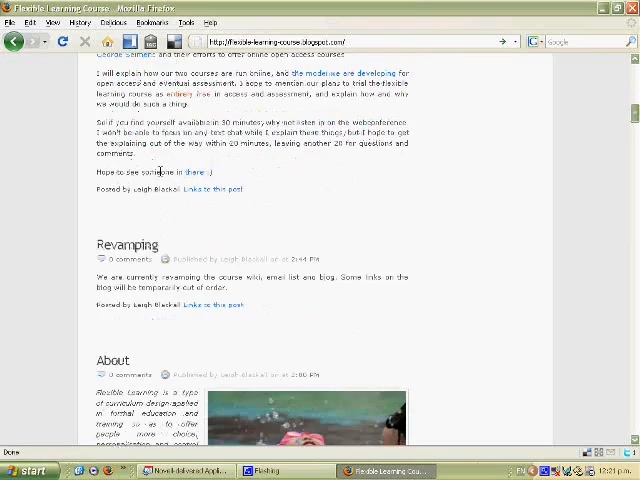
pyautogui.scroll(-3)
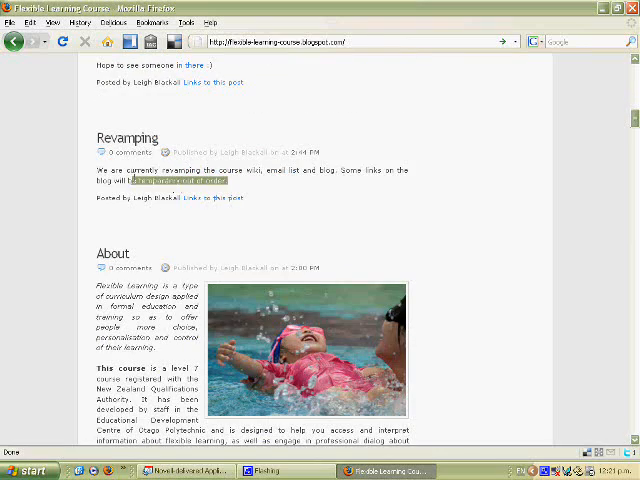
pyautogui.scroll(-3)
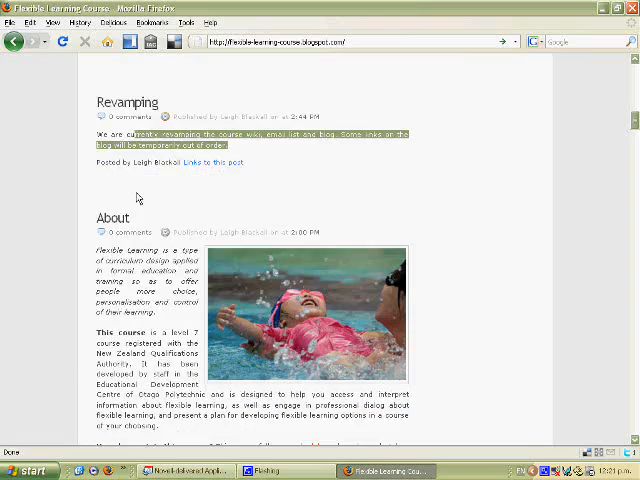
pyautogui.scroll(-3)
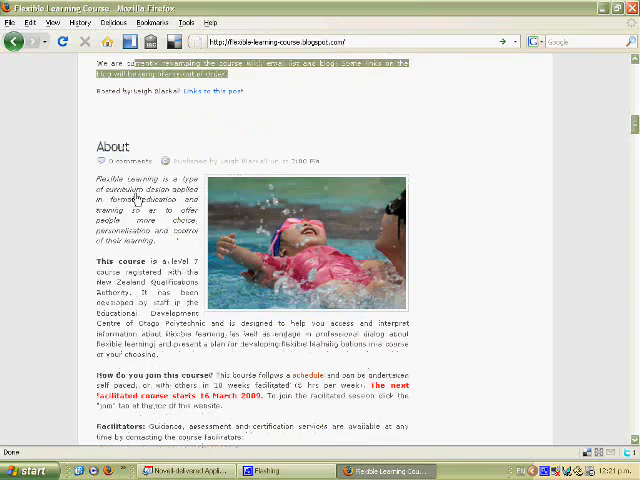
pyautogui.scroll(-3)
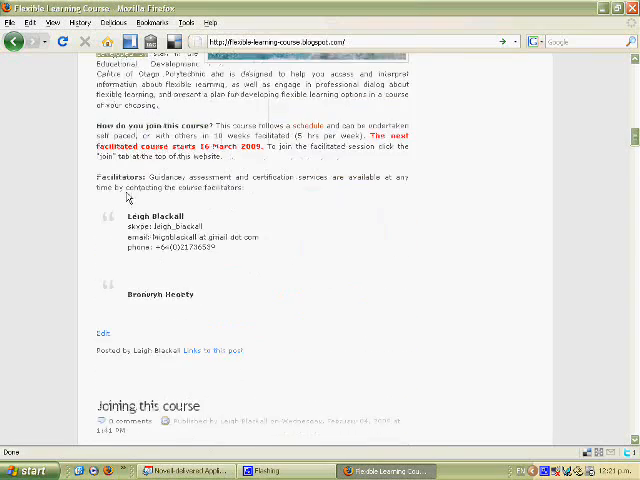
pyautogui.scroll(-3)
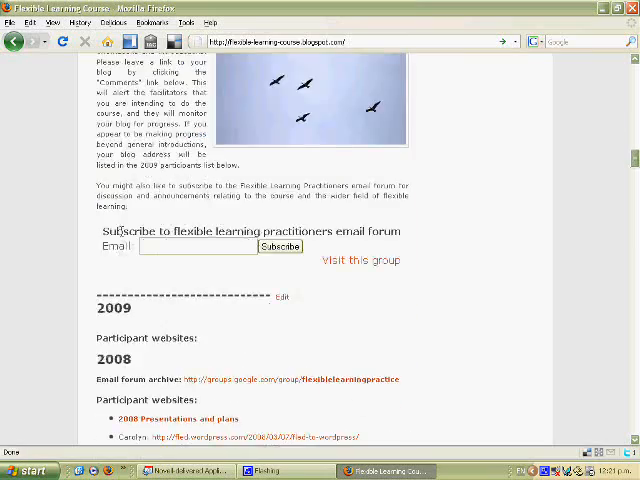
pyautogui.scroll(3)
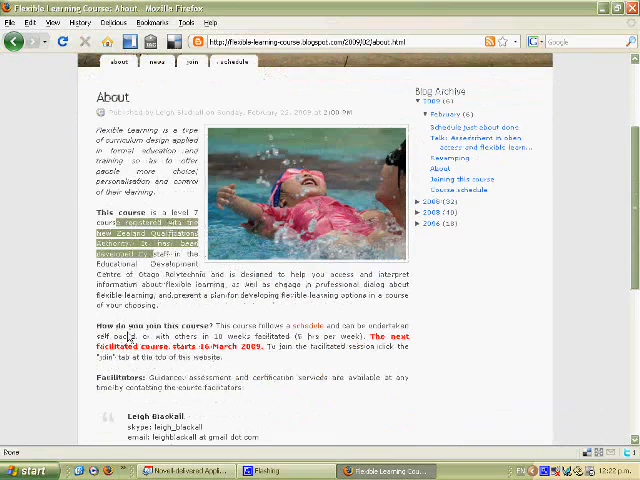
pyautogui.scroll(-3)
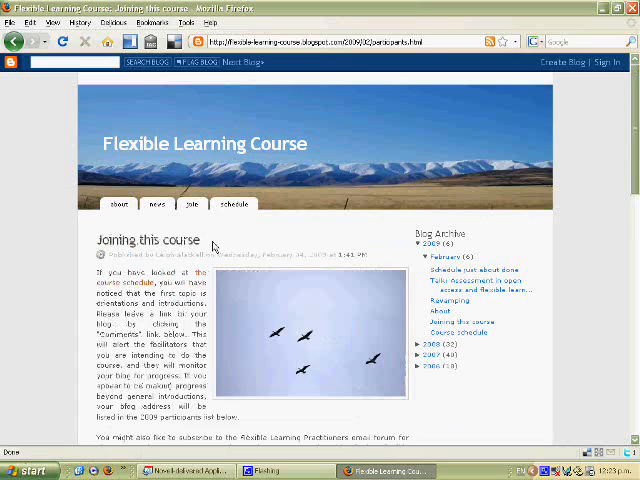
pyautogui.scroll(-3)
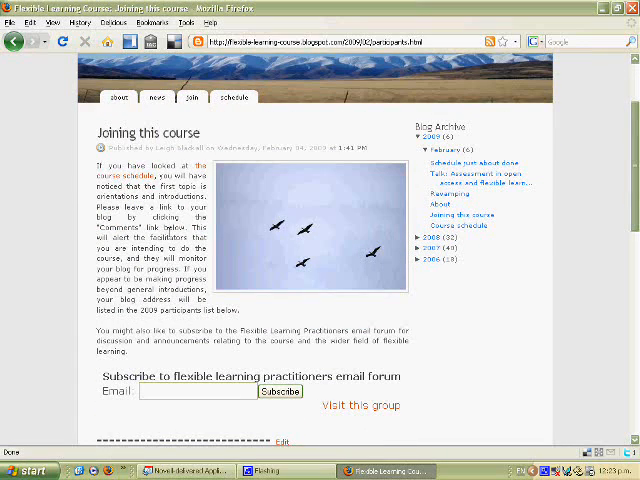
pyautogui.scroll(-3)
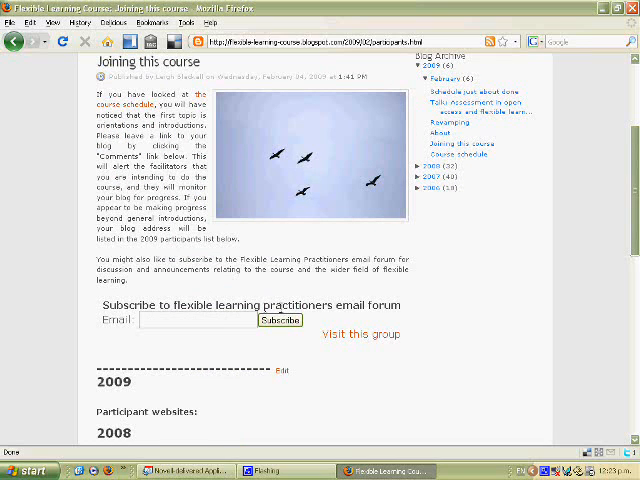
pyautogui.click(200, 320)
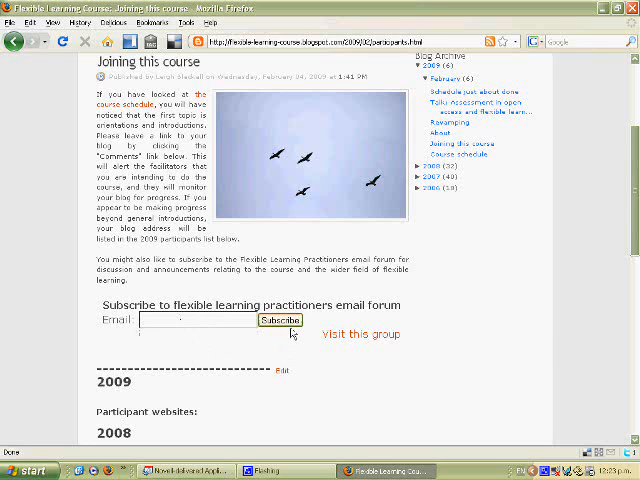
pyautogui.scroll(-3)
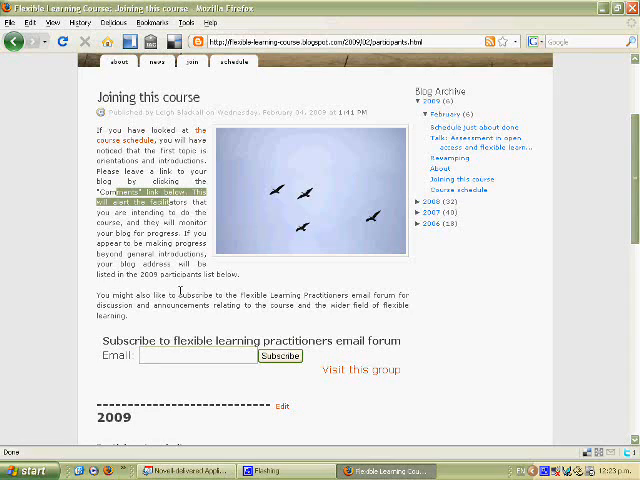
pyautogui.scroll(-3)
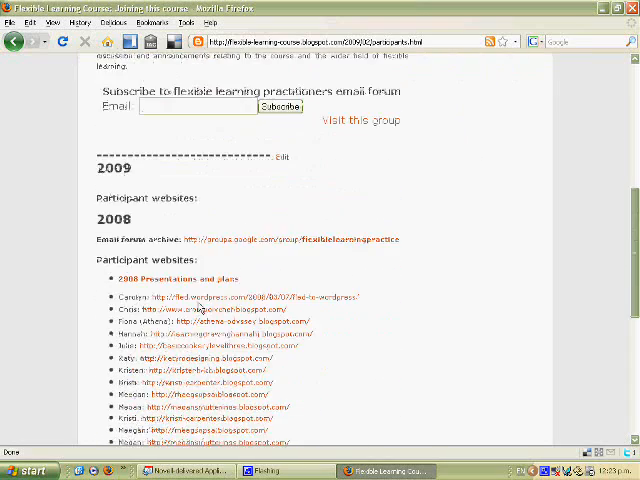
pyautogui.scroll(-3)
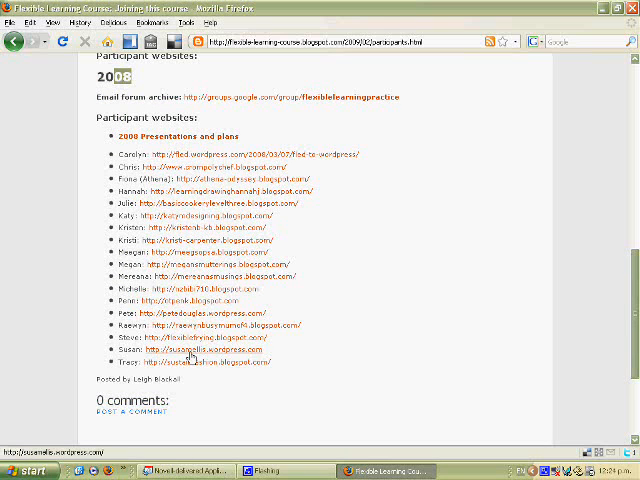
pyautogui.moveTo(190, 356)
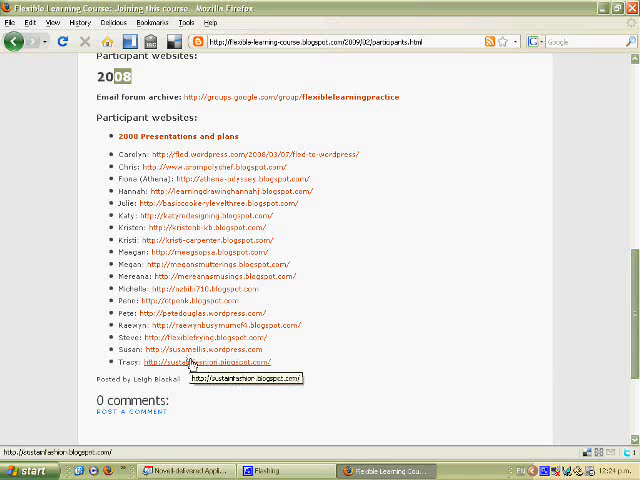
pyautogui.scroll(3)
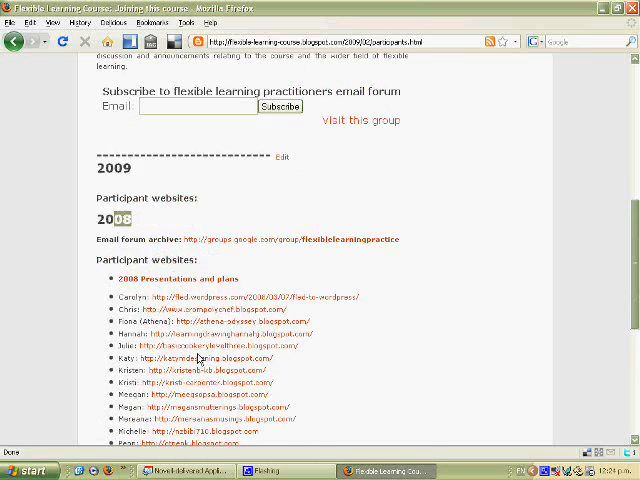
pyautogui.scroll(-3)
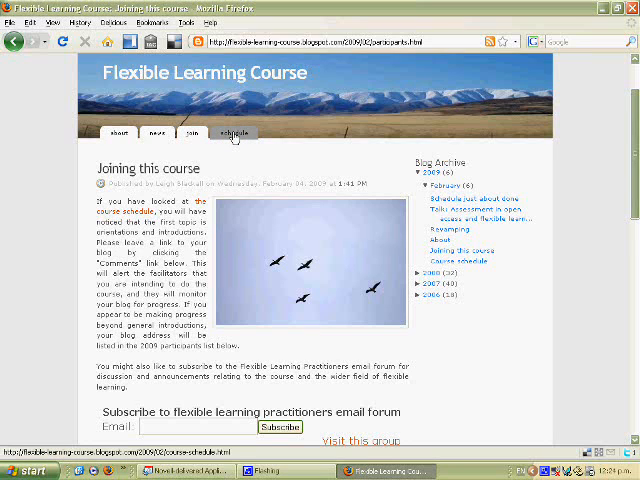
# Open the Course schedule post from the blog's navigation bar
pyautogui.click(236, 132)
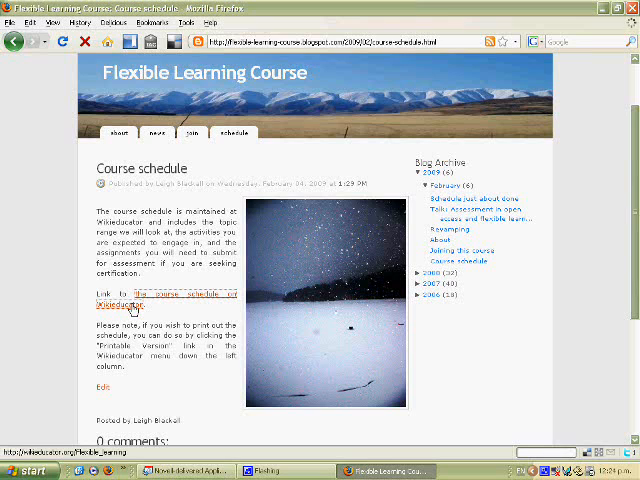
# Follow the 'course schedule on WikiEducator' link and read down to the contents list
pyautogui.click(136, 304)
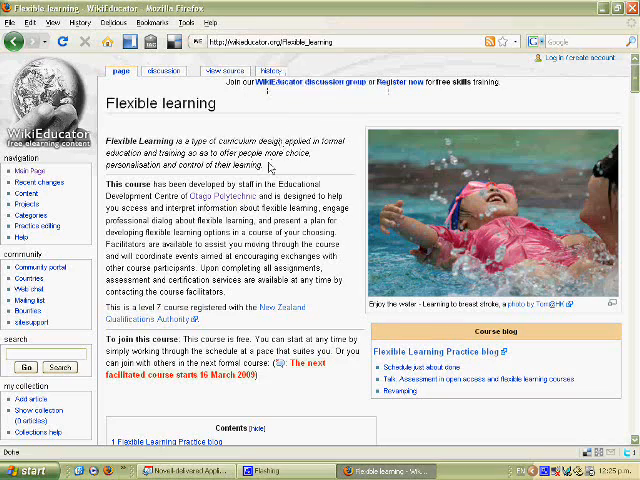
pyautogui.scroll(-3)
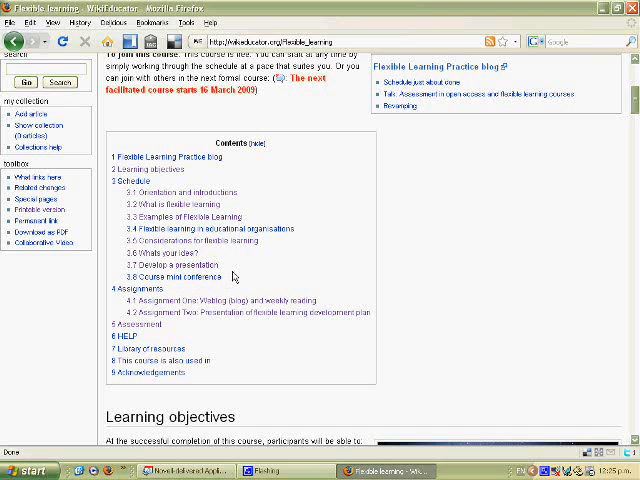
pyautogui.scroll(-3)
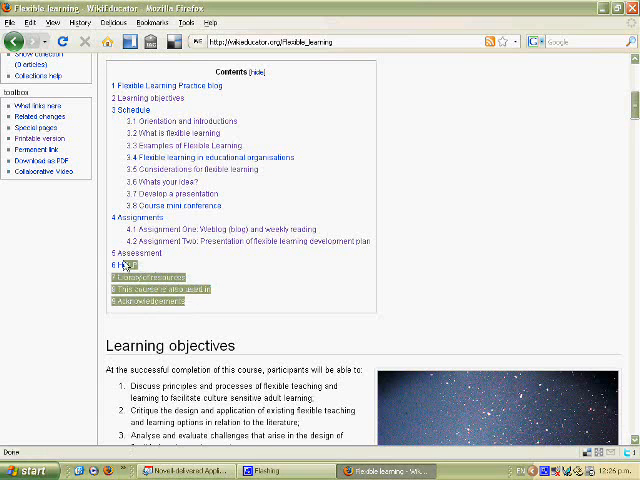
pyautogui.scroll(-3)
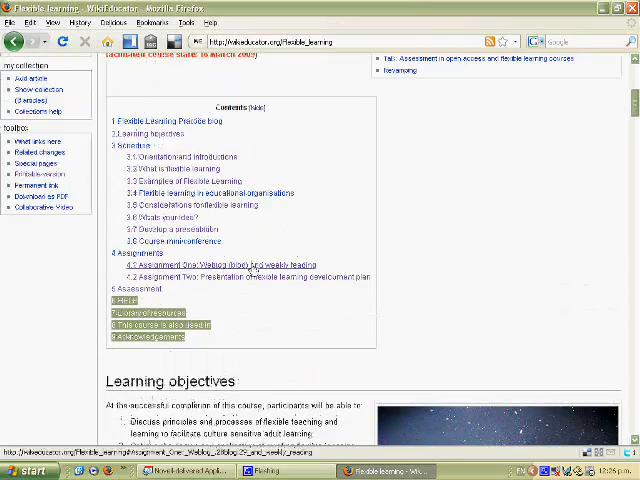
pyautogui.scroll(-3)
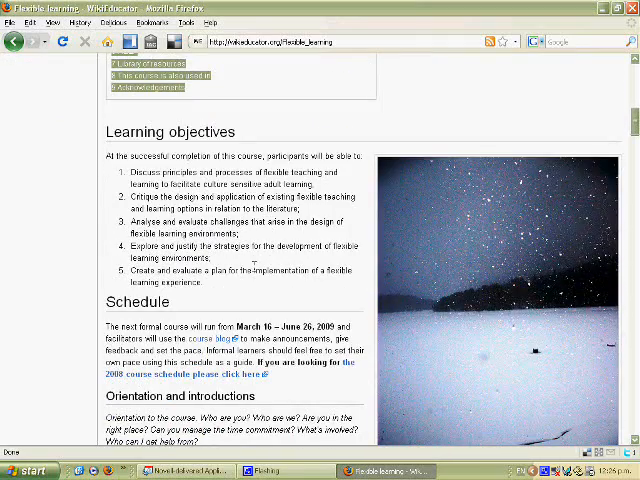
pyautogui.scroll(-3)
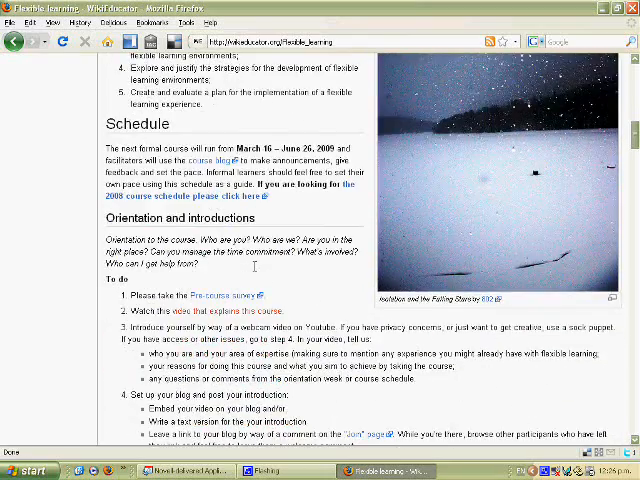
pyautogui.scroll(-3)
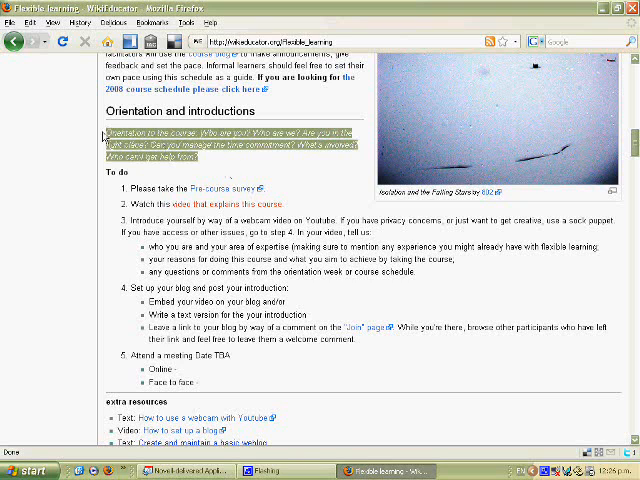
pyautogui.scroll(-3)
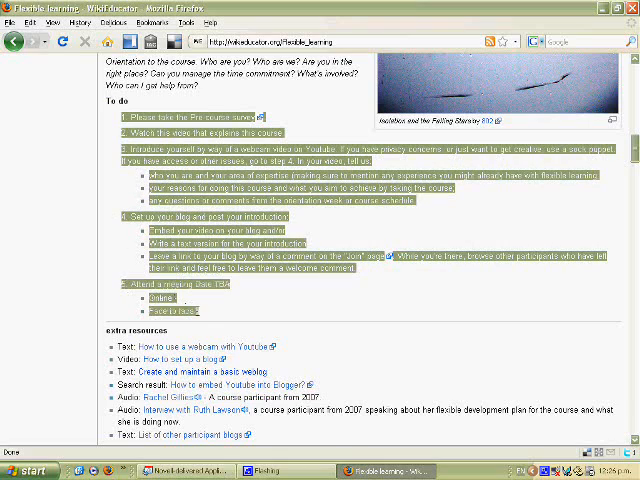
pyautogui.scroll(-3)
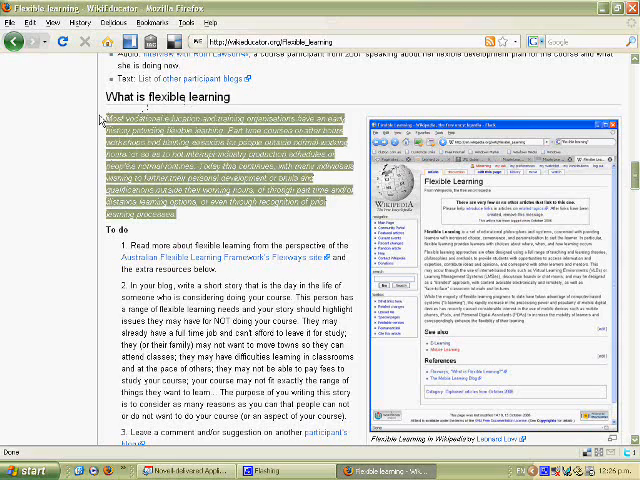
pyautogui.scroll(-3)
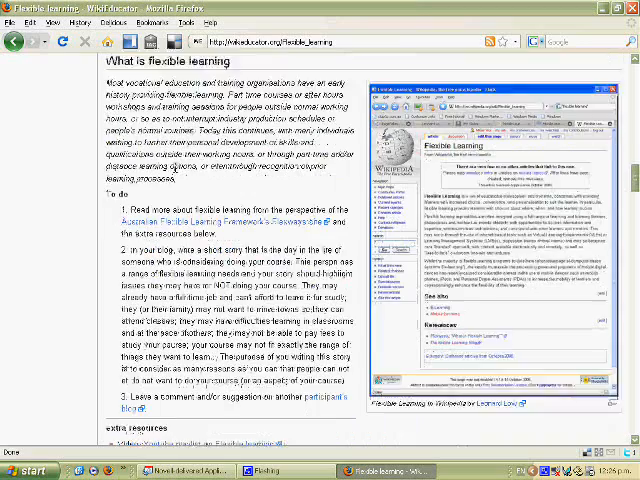
pyautogui.scroll(-3)
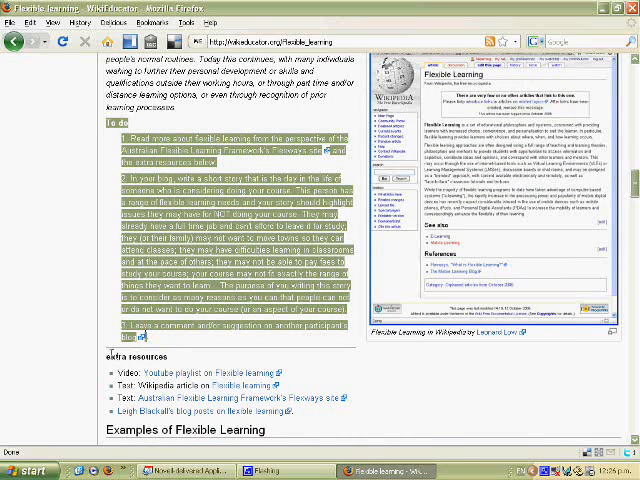
pyautogui.scroll(-3)
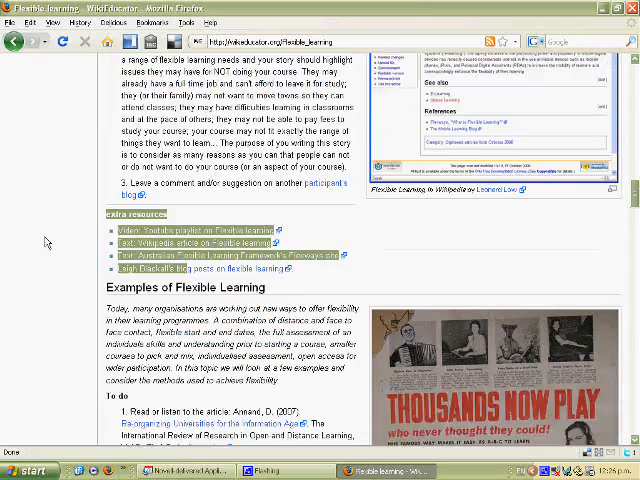
pyautogui.scroll(-3)
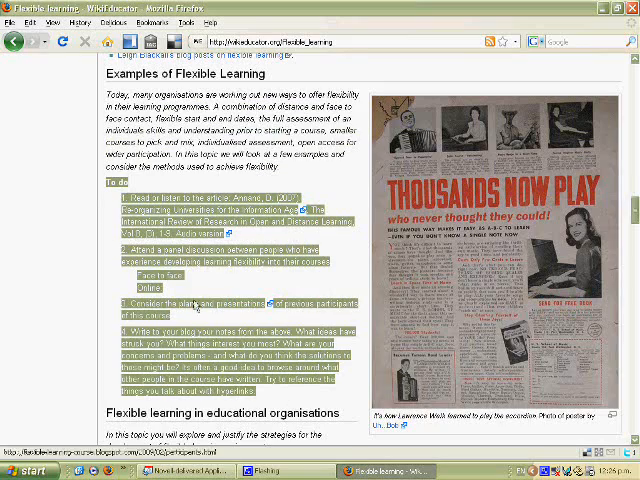
pyautogui.scroll(-3)
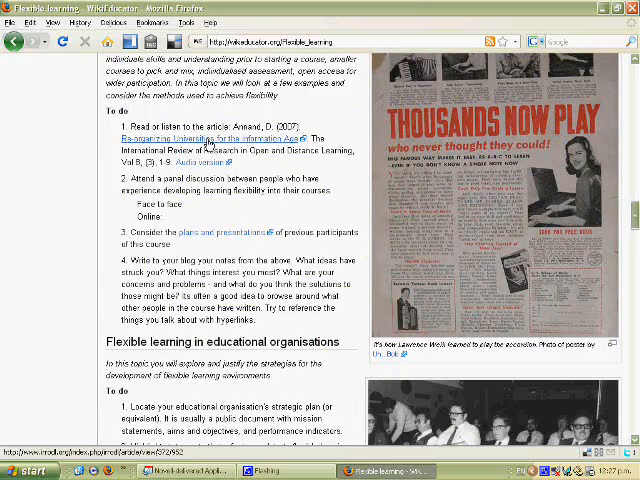
pyautogui.scroll(-3)
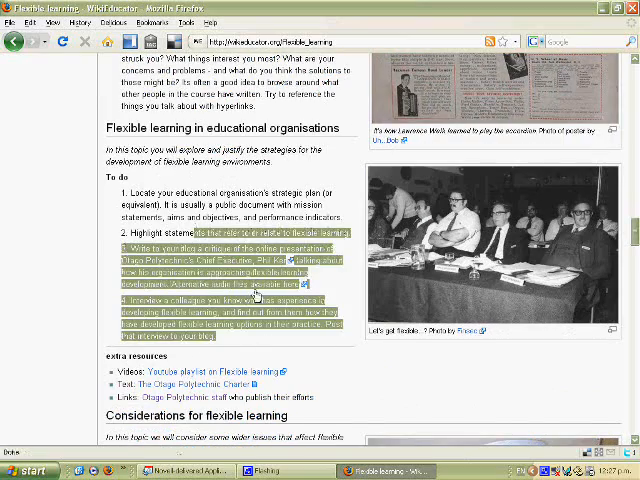
pyautogui.scroll(-3)
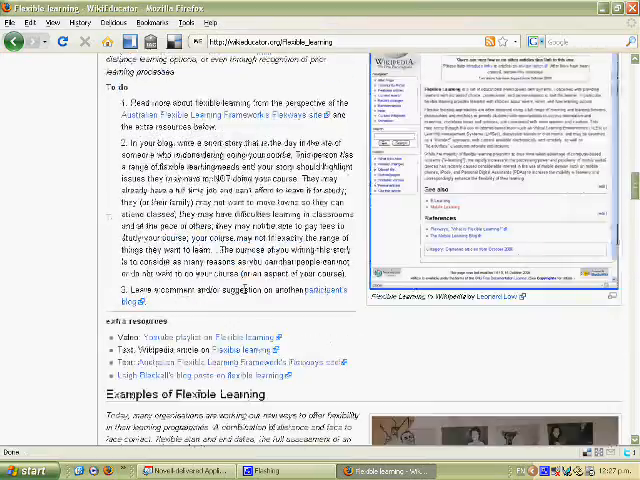
# Scroll back up the blog's Course schedule post after returning from WikiEducator
pyautogui.scroll(3)
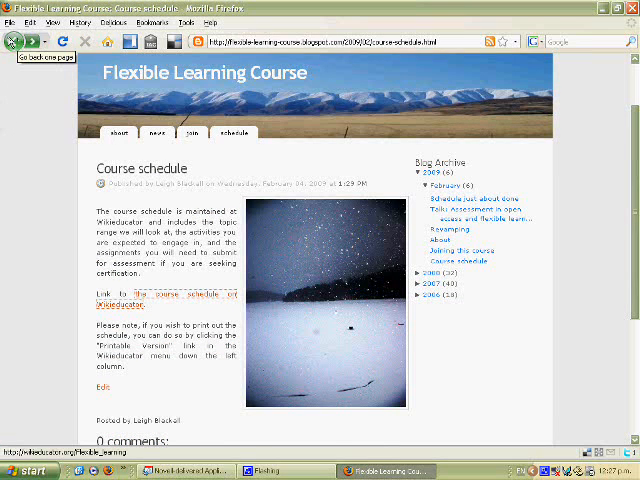
pyautogui.moveTo(180, 112)
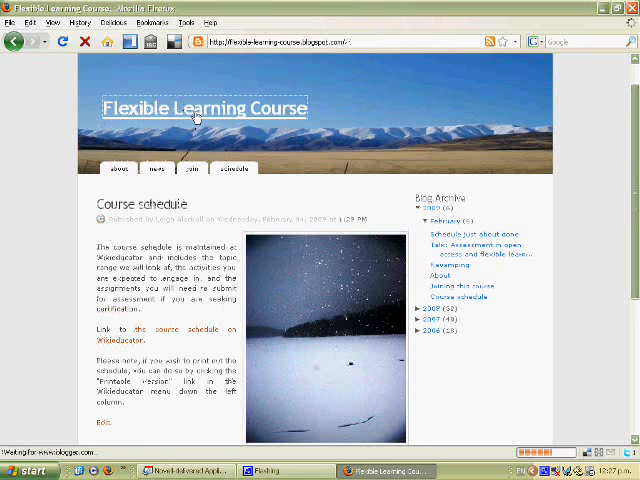
# Return to the blog home via the 'Flexible Learning Course' title, showing 'Schedule just about done'
pyautogui.click(472, 234)
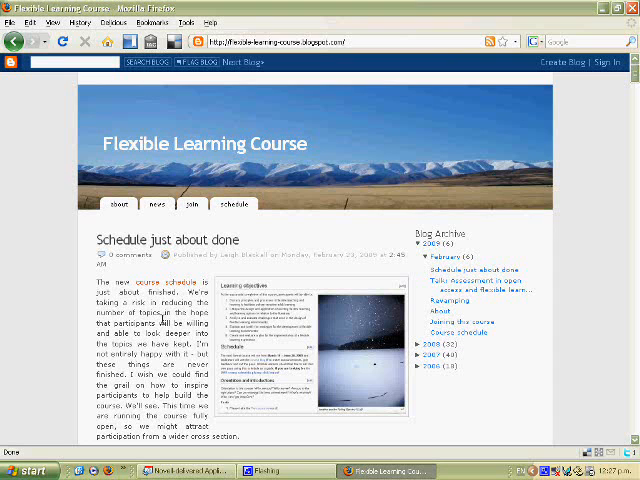
pyautogui.scroll(-3)
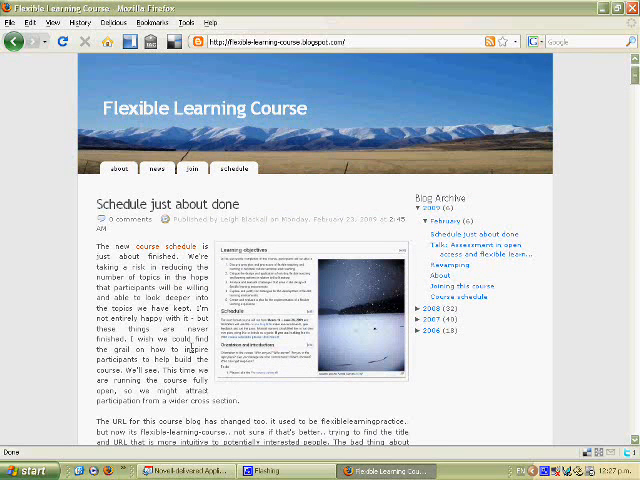